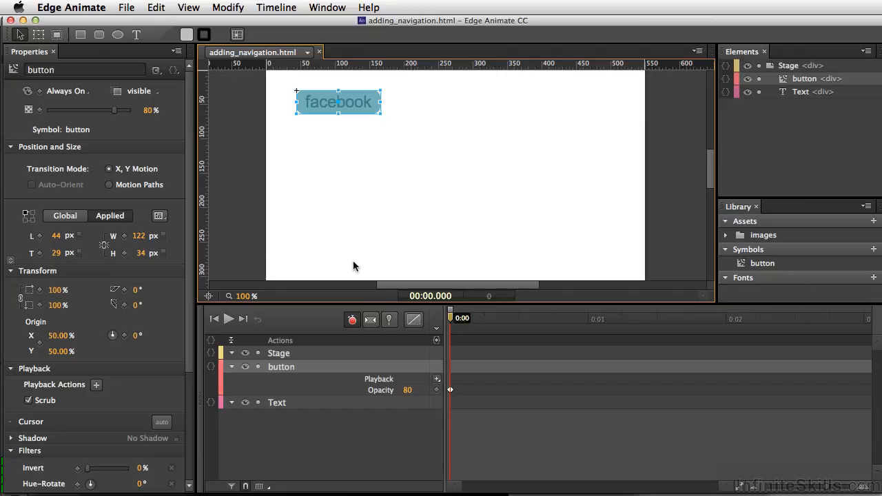
pyautogui.moveTo(292, 381)
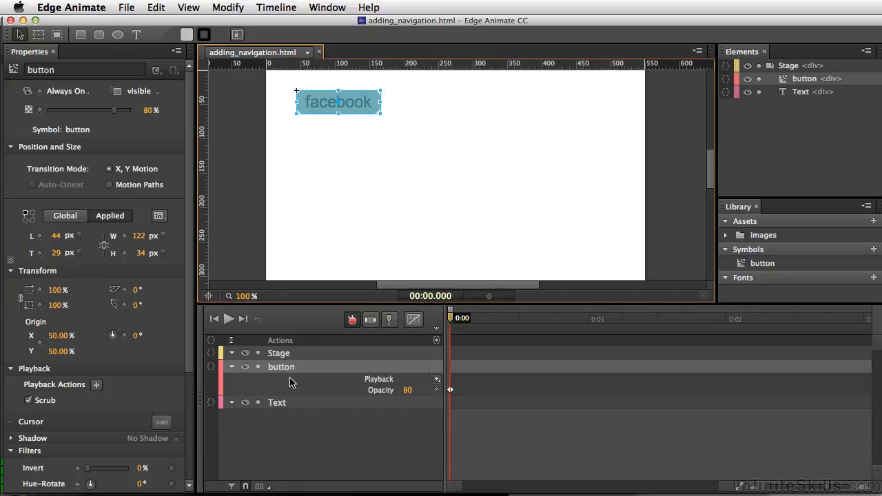
pyautogui.moveTo(287, 414)
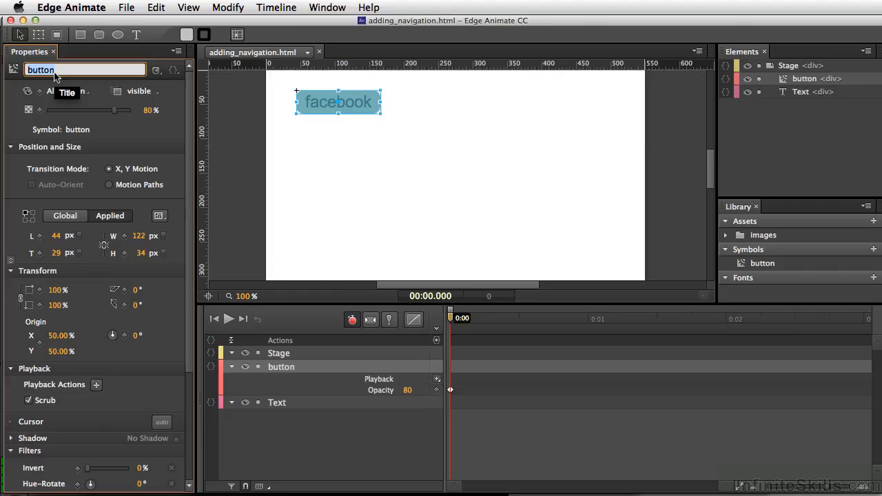
# Name the stage button element 'facebook' in the Properties panel.
pyautogui.write('fad')
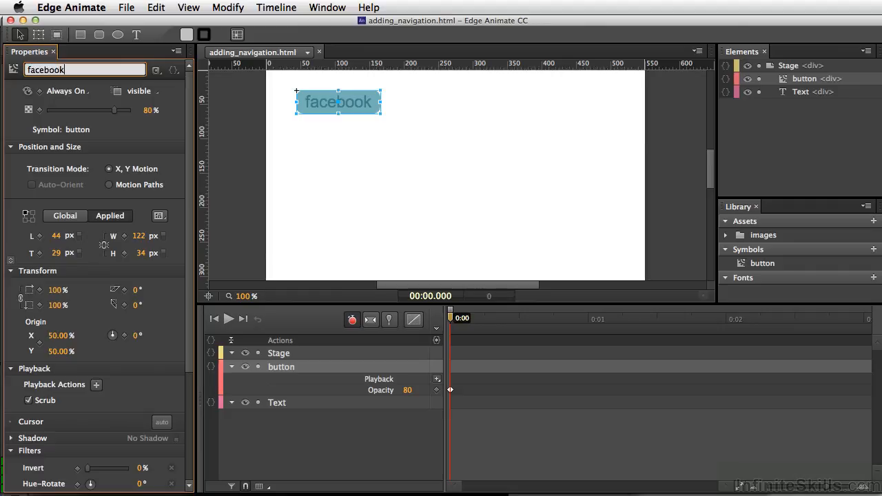
pyautogui.press('Return')
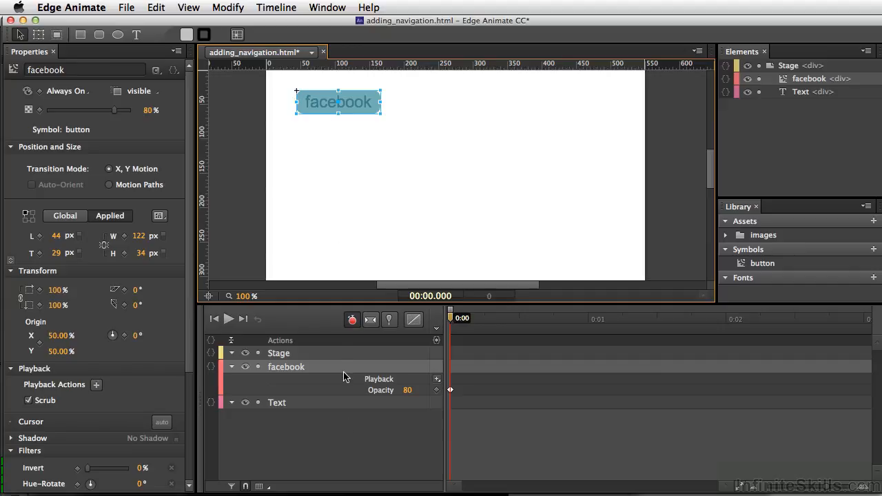
pyautogui.moveTo(283, 405)
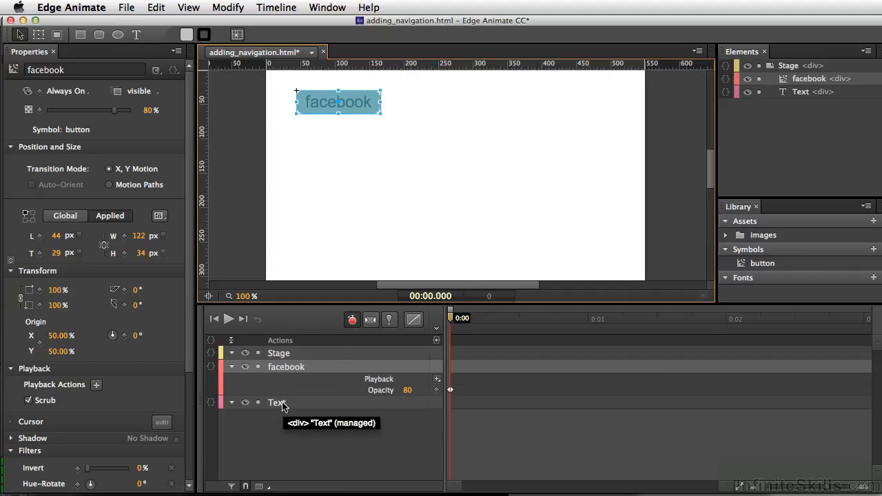
# Select the button's Text element and rename it 'fb_text'.
pyautogui.click(277, 402)
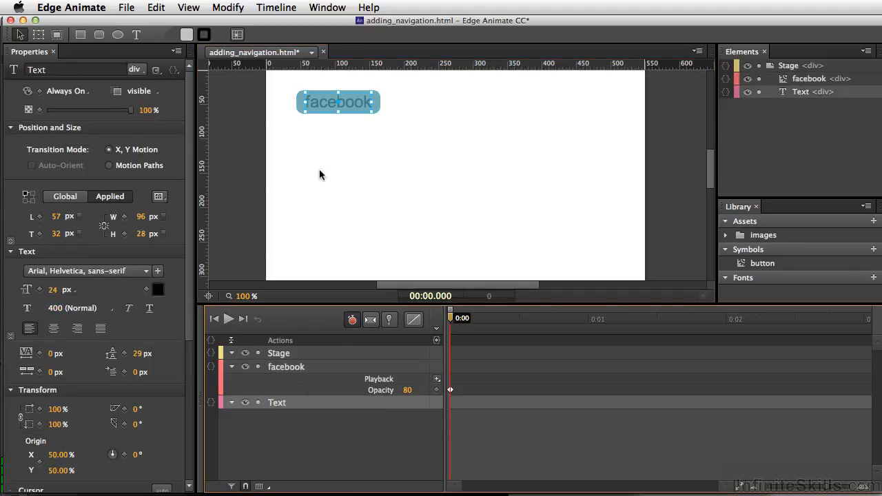
pyautogui.click(69, 69)
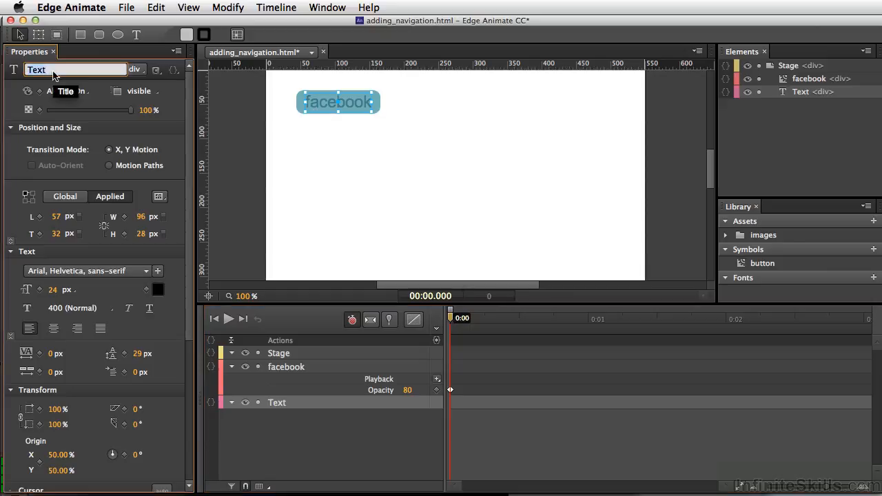
pyautogui.write('fb_t')
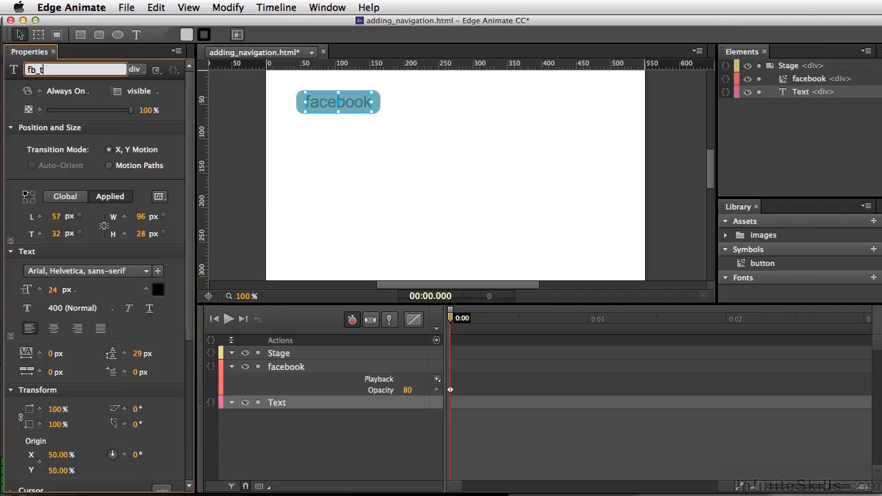
pyautogui.write('ext')
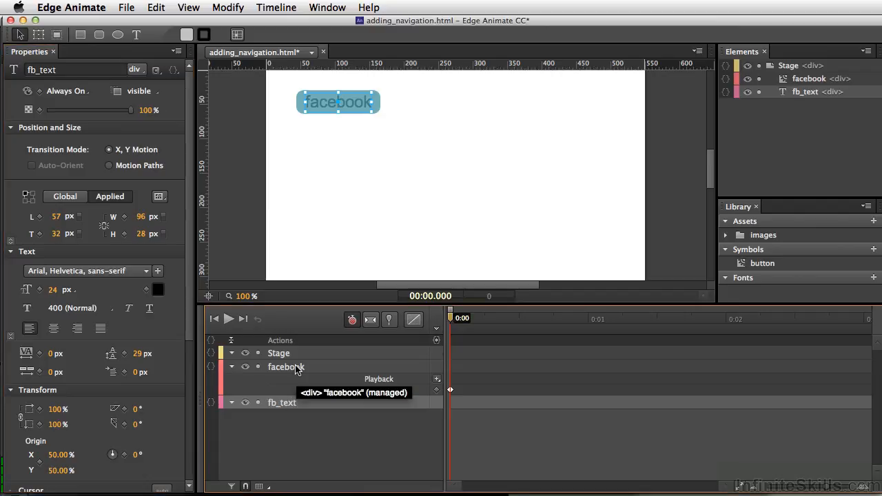
pyautogui.moveTo(311, 369)
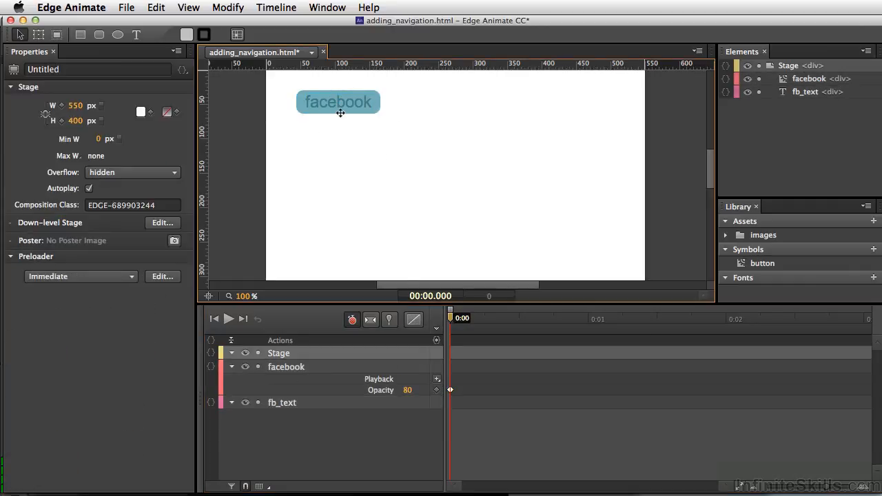
# Open Actions for 'facebook' from the button's right-click menu.
pyautogui.rightClick(338, 102)
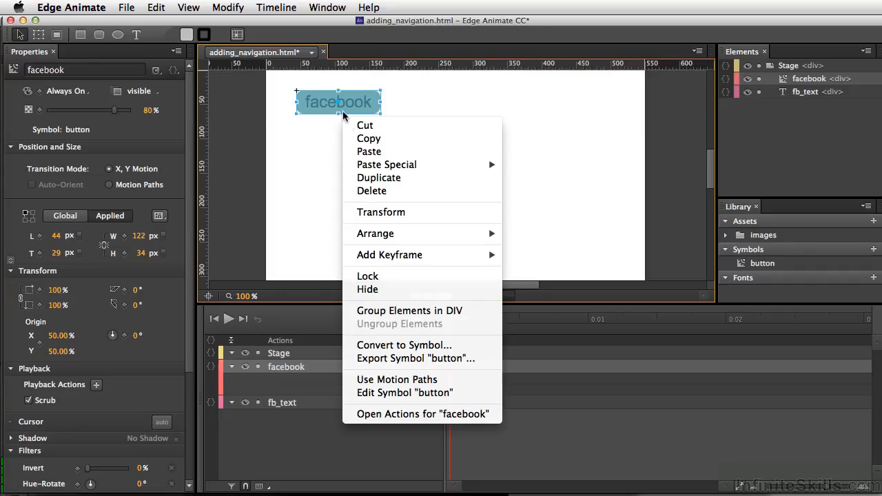
pyautogui.moveTo(422, 414)
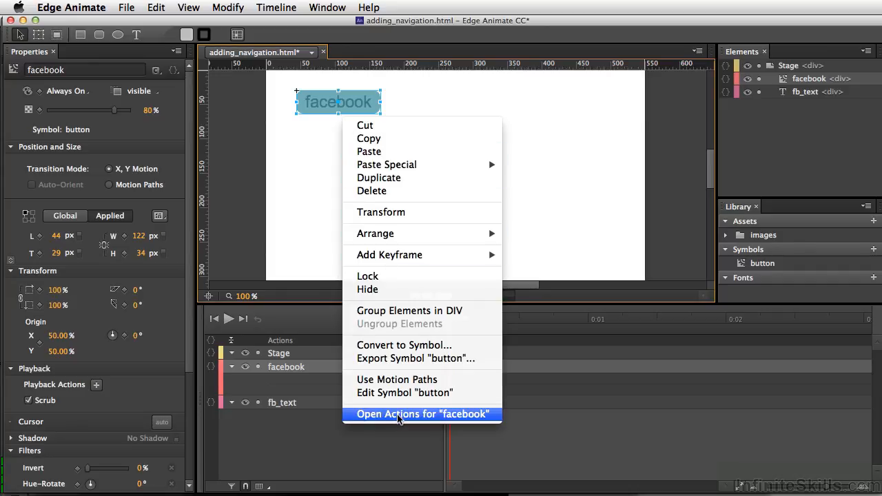
pyautogui.click(422, 414)
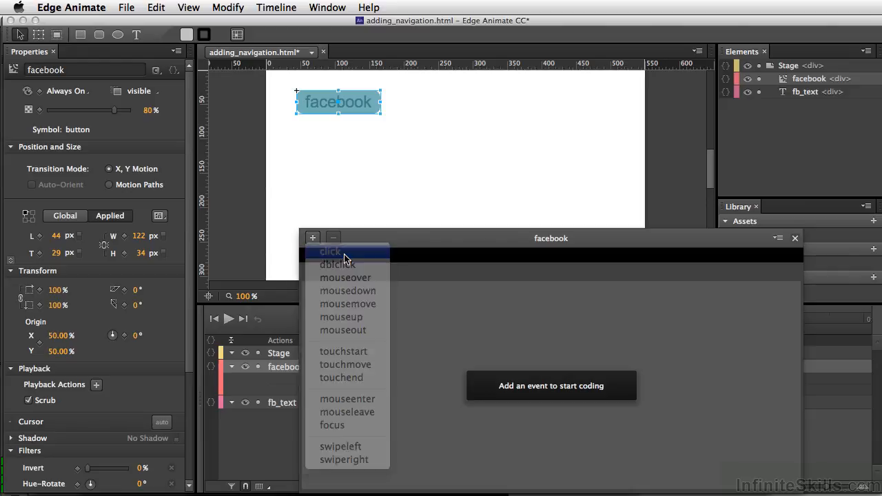
# Add a click event with an Open URL snippet, changing adobe to fb in the URL.
pyautogui.click(330, 251)
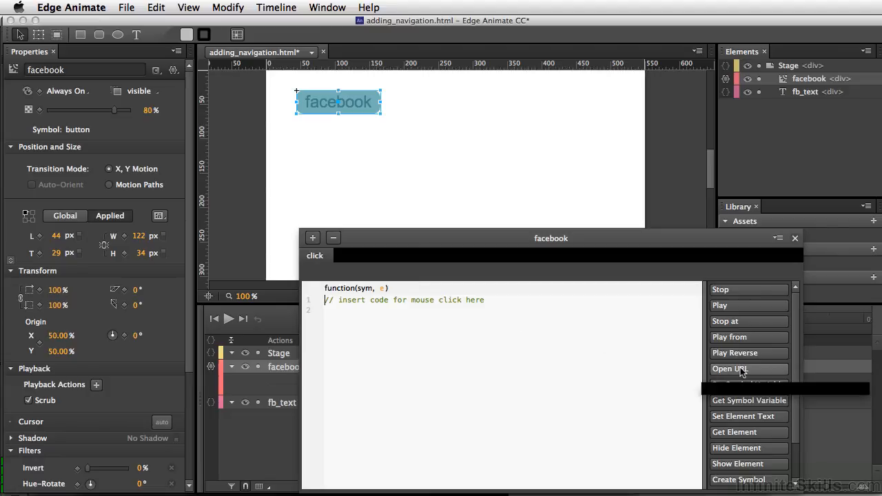
pyautogui.click(742, 369)
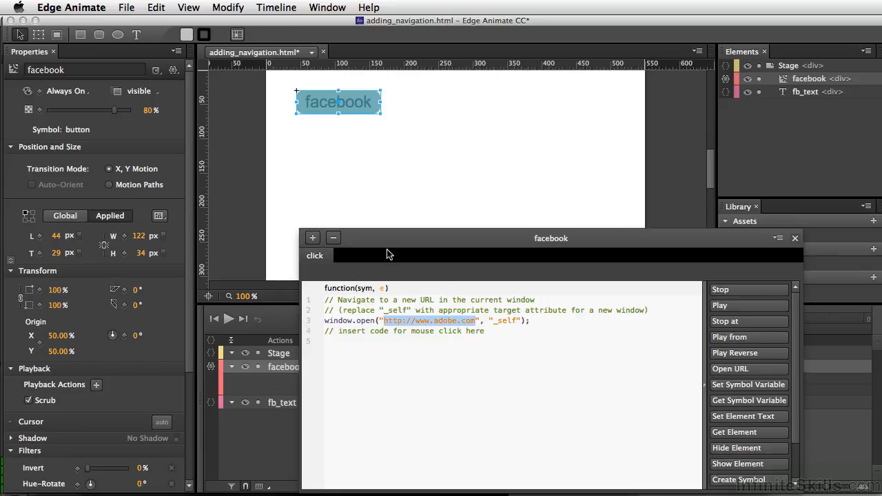
pyautogui.moveTo(439, 327)
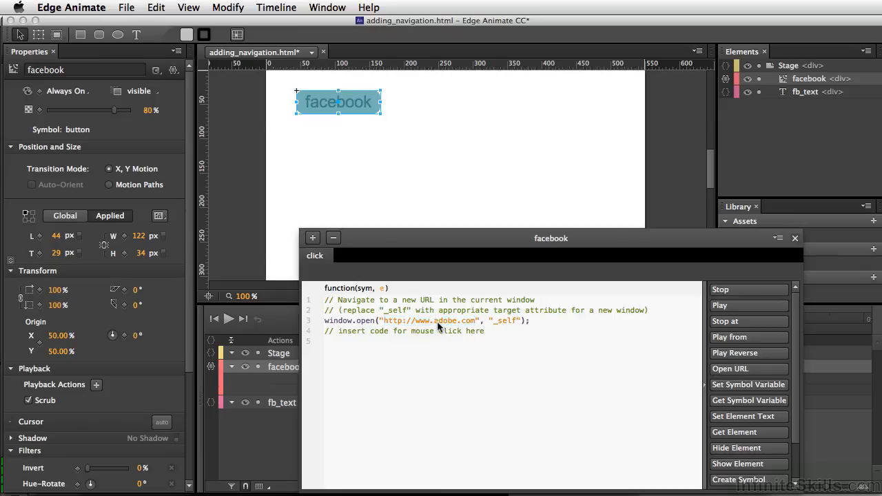
pyautogui.doubleClick(444, 321)
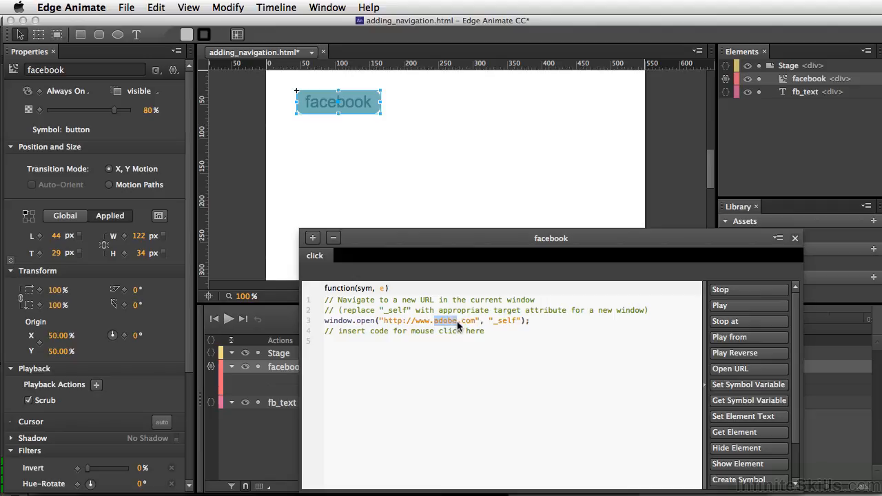
pyautogui.write('f')
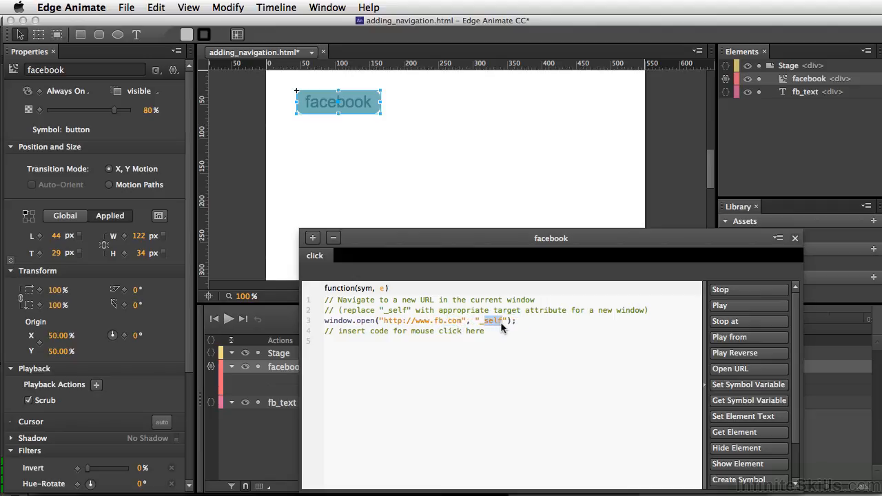
pyautogui.write('_b')
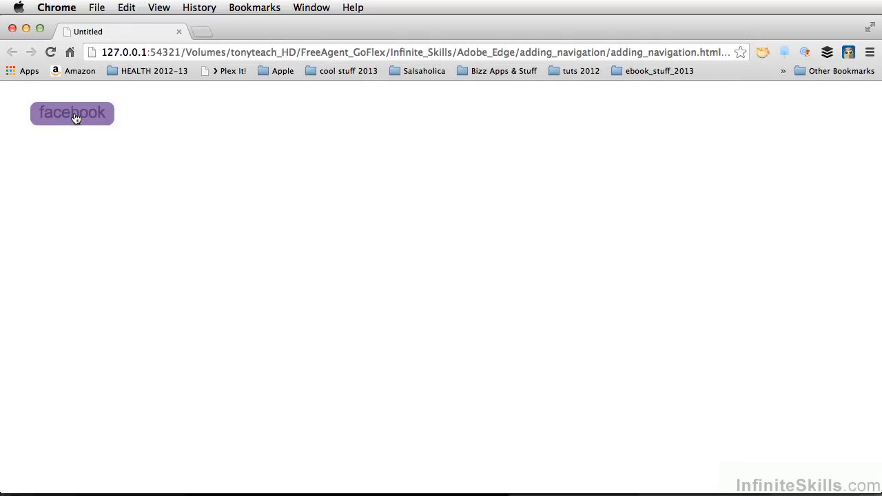
# Click the facebook button in the Chrome preview to test its link.
pyautogui.click(71, 115)
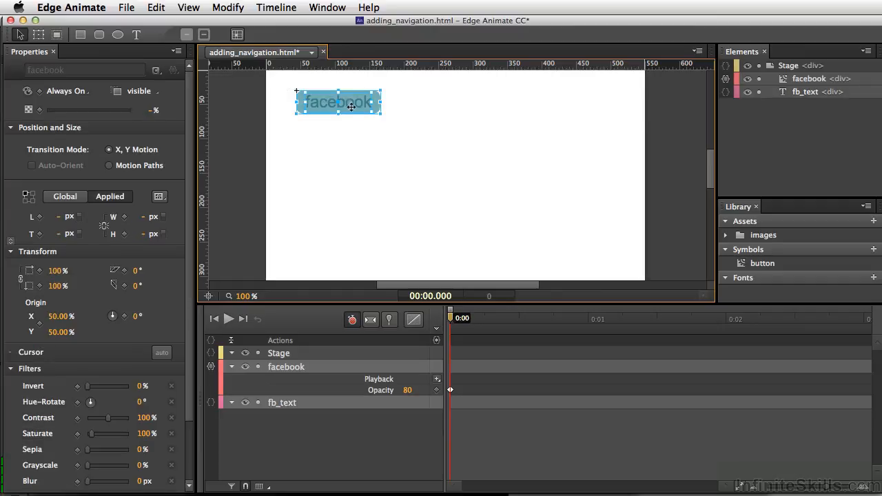
pyautogui.moveTo(348, 104)
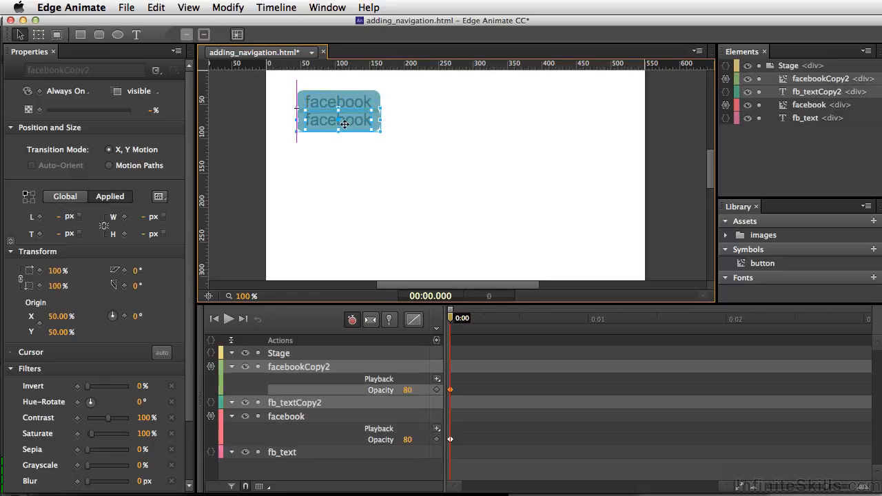
# Drag the copied facebook button (facebookCopy2) to just below the original.
pyautogui.moveTo(340, 121); pyautogui.dragTo(338, 136)
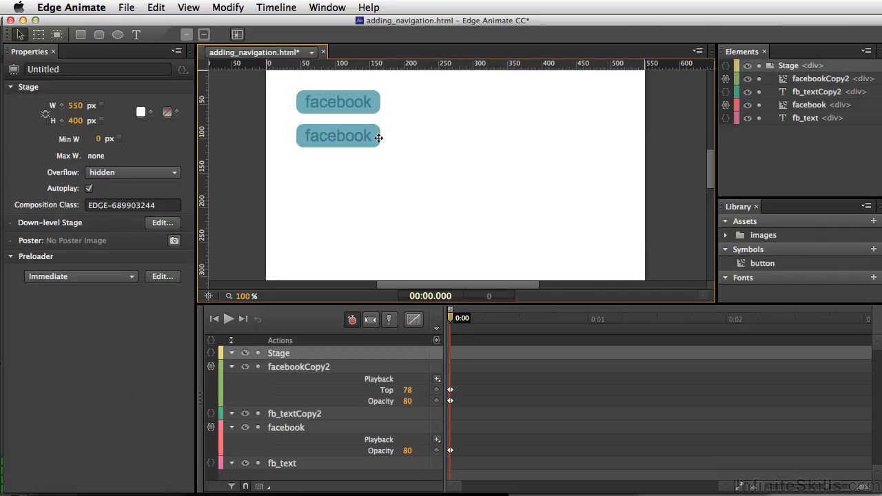
# Rename the duplicated button facebookCopy2 to 'google' and select its text element.
pyautogui.click(337, 135)
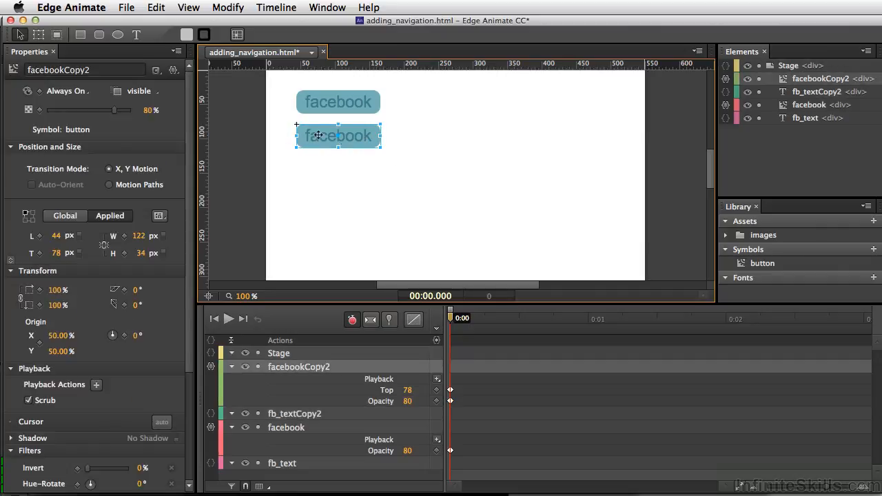
pyautogui.click(83, 69)
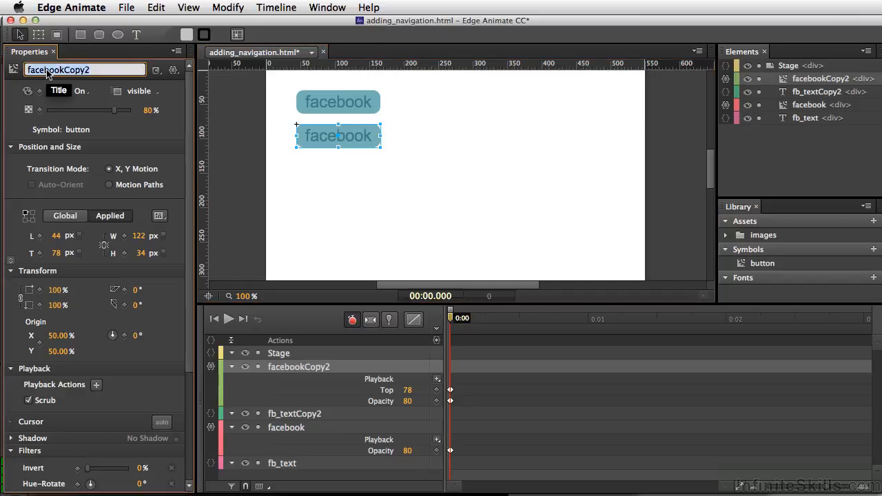
pyautogui.write('g')
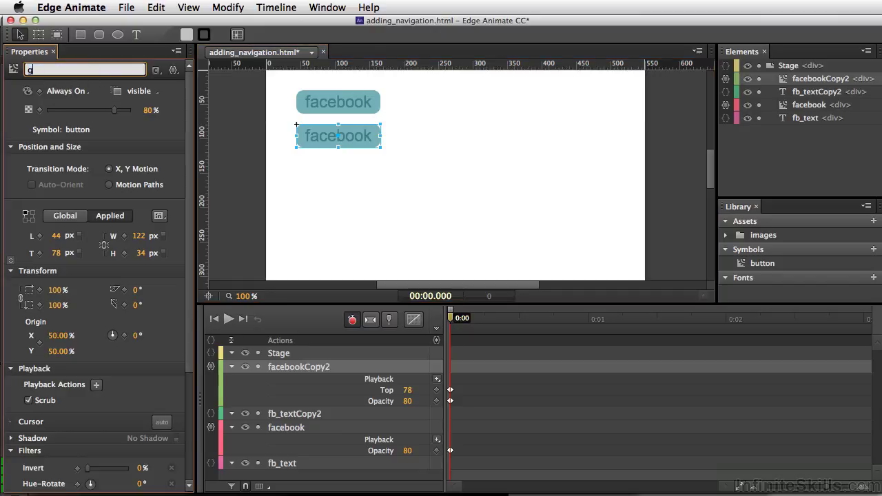
pyautogui.write('google')
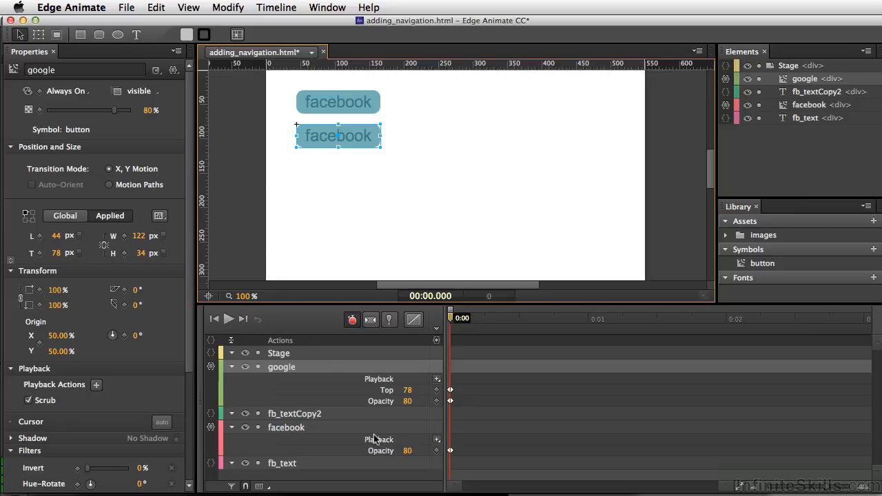
pyautogui.click(294, 413)
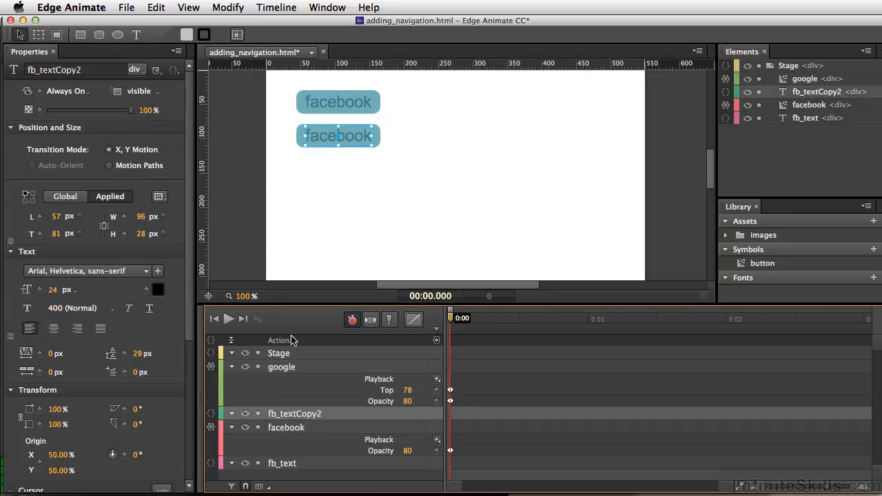
pyautogui.moveTo(333, 155)
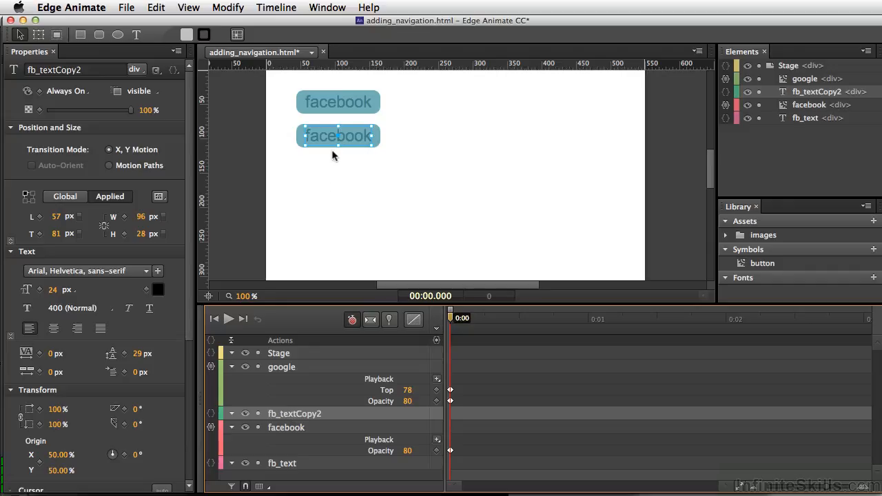
pyautogui.moveTo(327, 136)
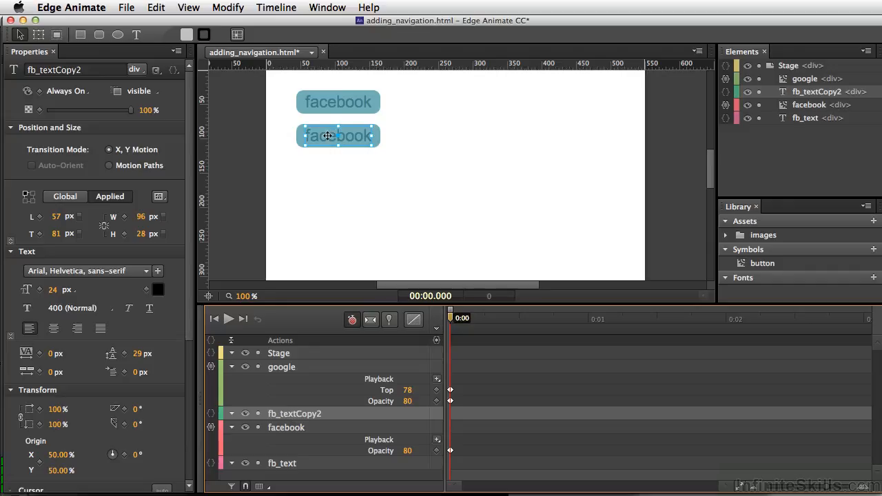
# Edit the second label to read 'google' and rename fb_textCopy2 to 'ggl_text'.
pyautogui.rightClick(328, 135)
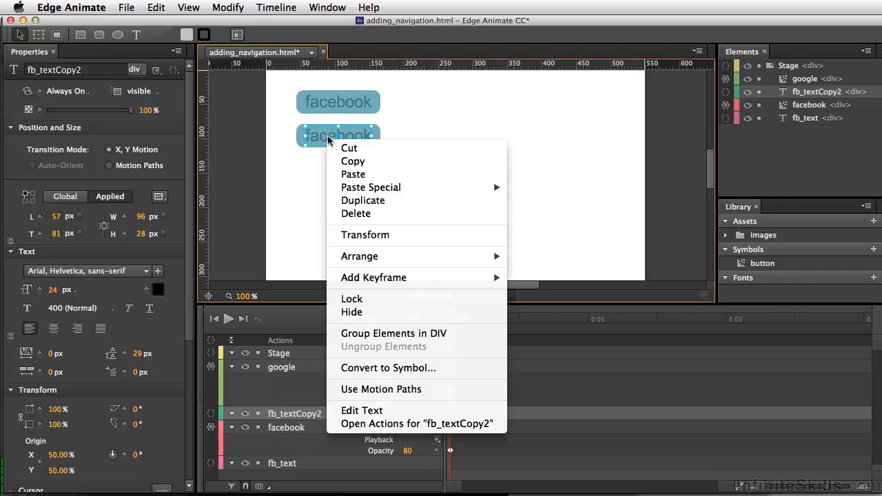
pyautogui.moveTo(362, 410)
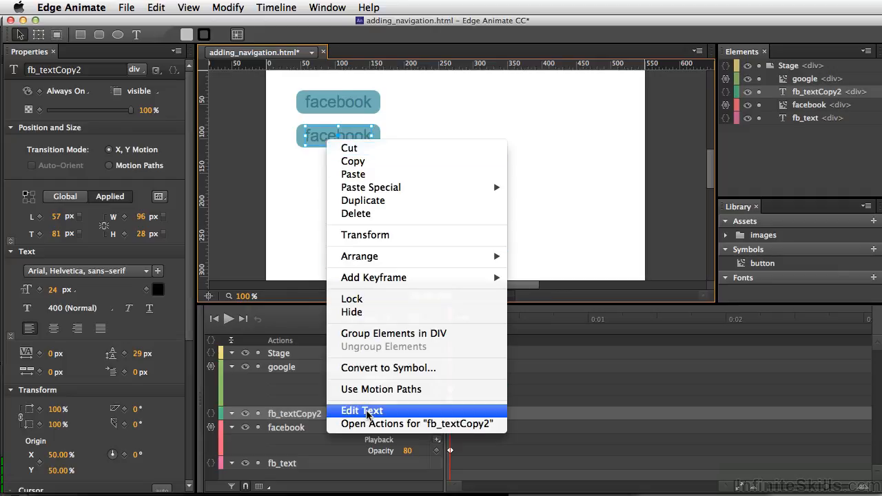
pyautogui.moveTo(369, 410)
pyautogui.write('google')
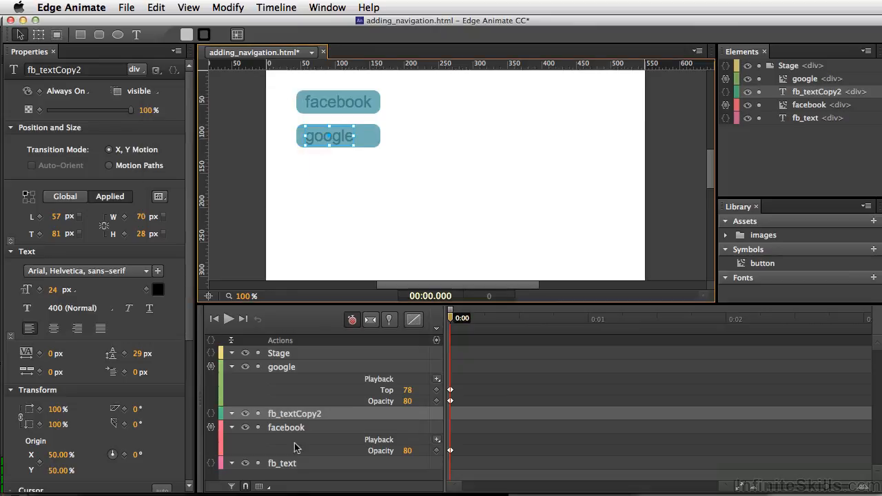
pyautogui.doubleClick(293, 414)
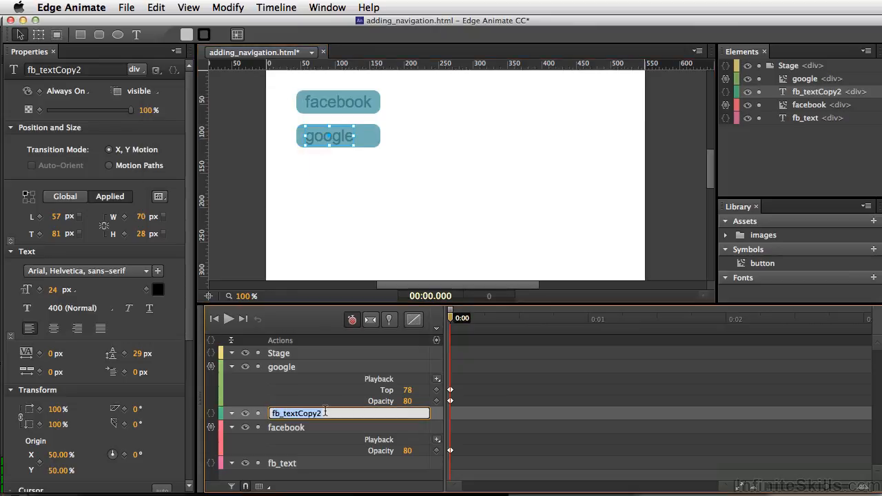
pyautogui.write('ggl')
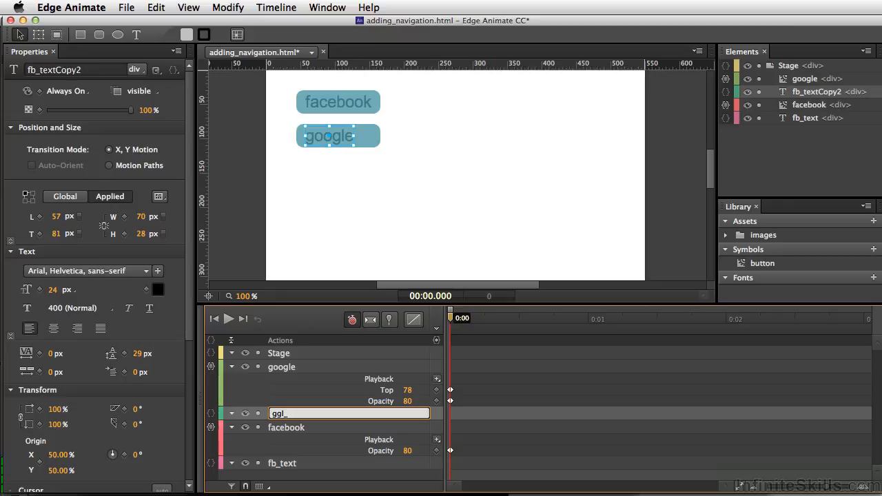
pyautogui.write('_text')
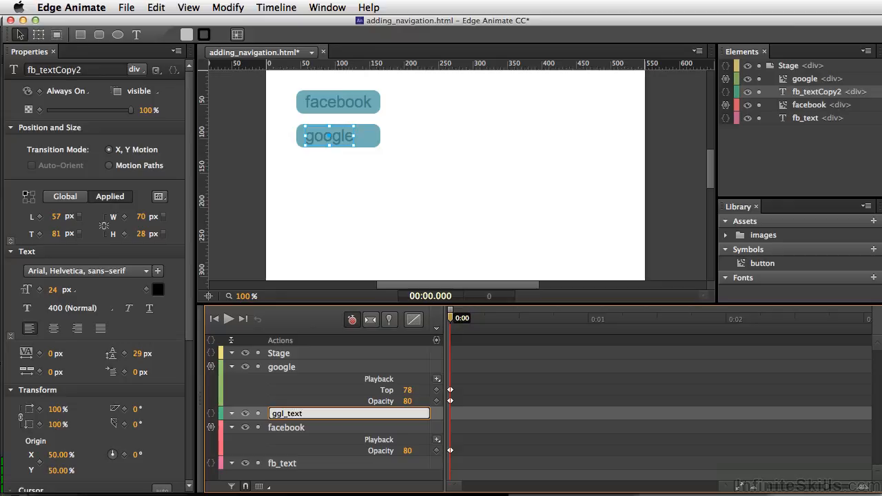
pyautogui.click(337, 136)
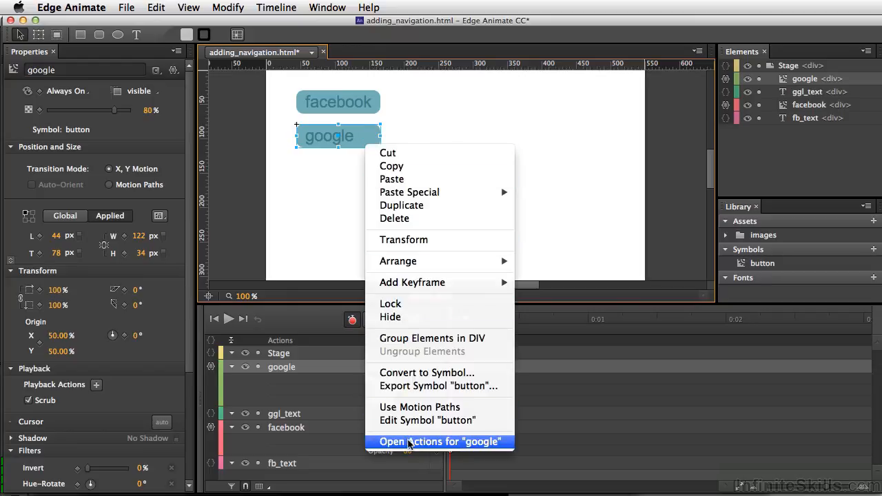
pyautogui.click(440, 441)
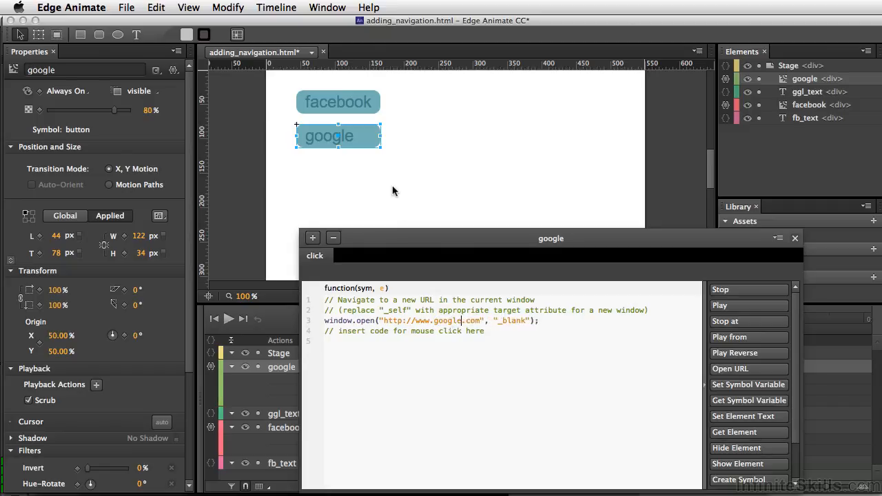
pyautogui.moveTo(391, 201)
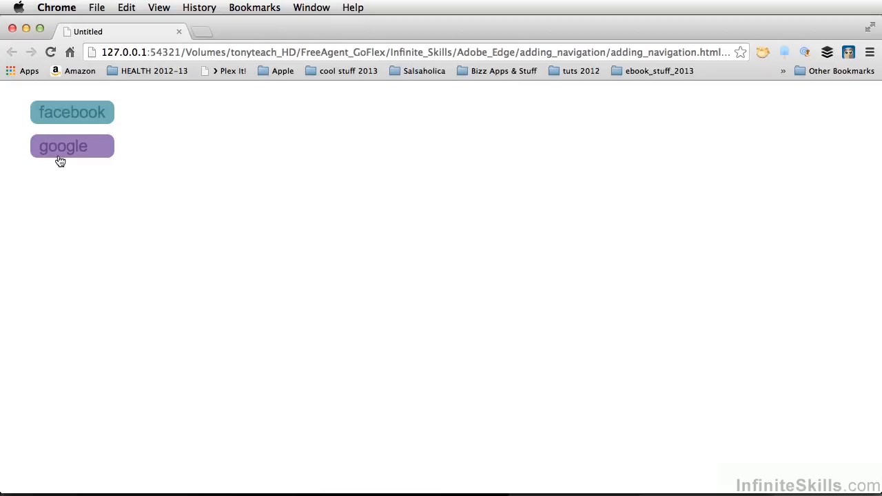
# Click the google button in the Chrome preview to confirm it opens Google.
pyautogui.click(71, 146)
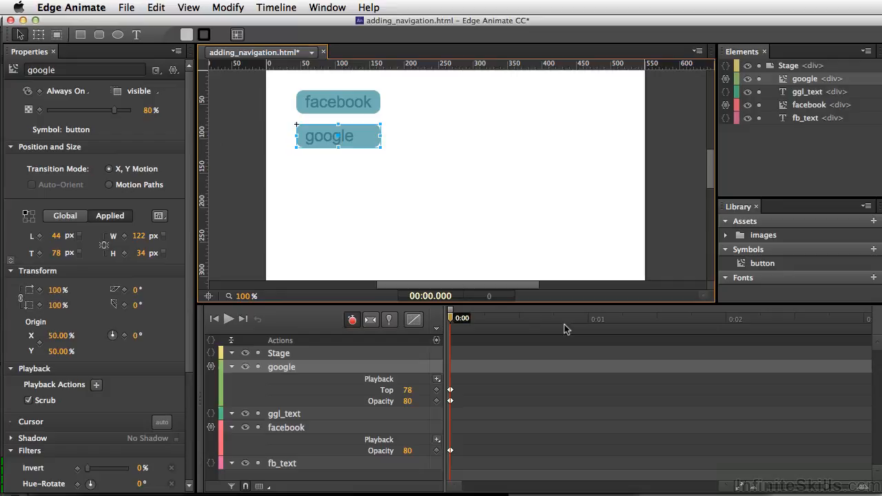
pyautogui.moveTo(399, 173)
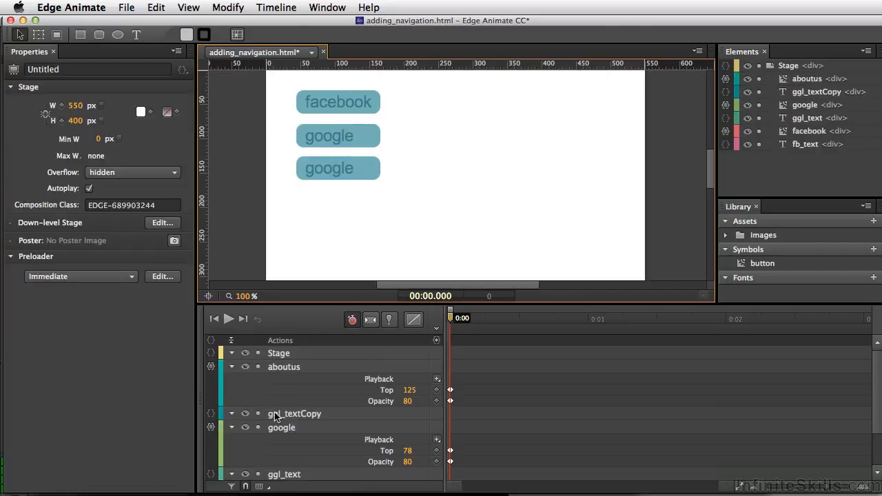
pyautogui.moveTo(279, 416)
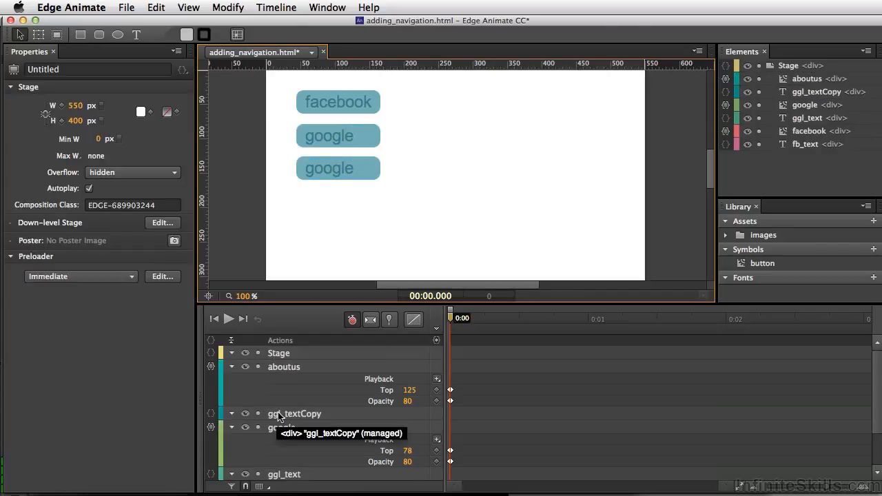
# Edit the copied button's label text to read 'abou'.
pyautogui.click(295, 414)
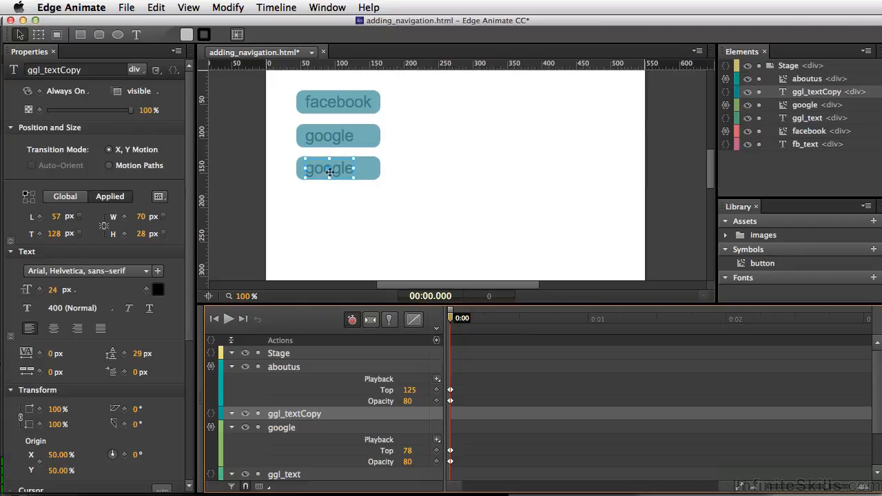
pyautogui.rightClick(329, 168)
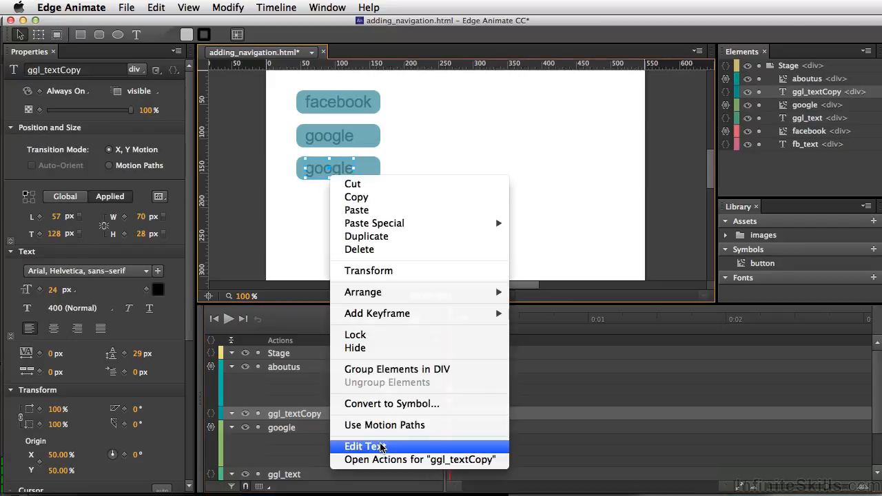
pyautogui.click(364, 446)
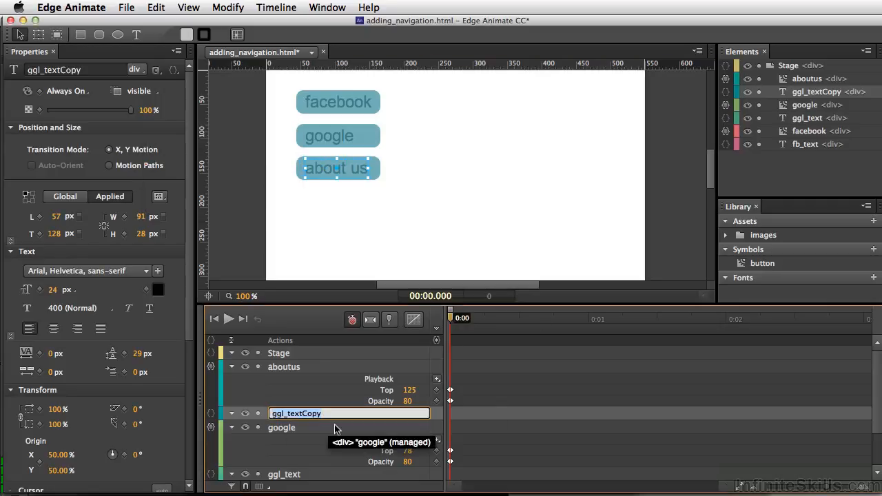
pyautogui.write('abou')
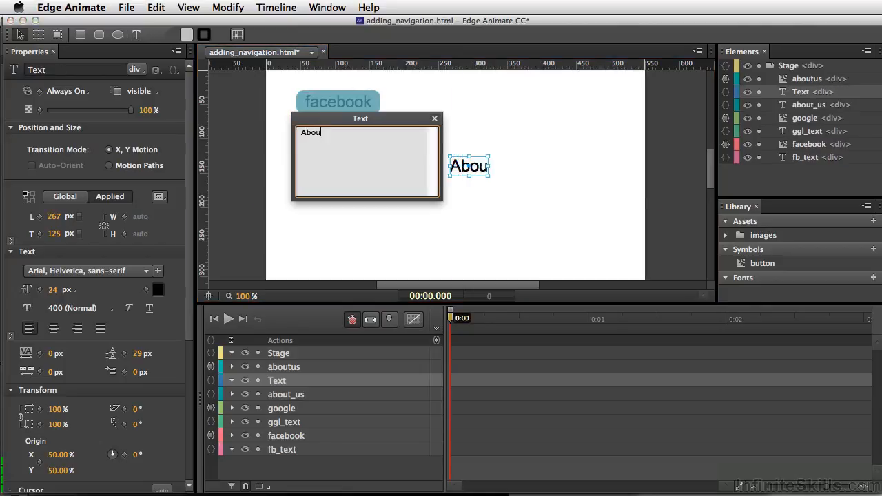
# Type the 'About Us' heading text beside the buttons.
pyautogui.write('t U')
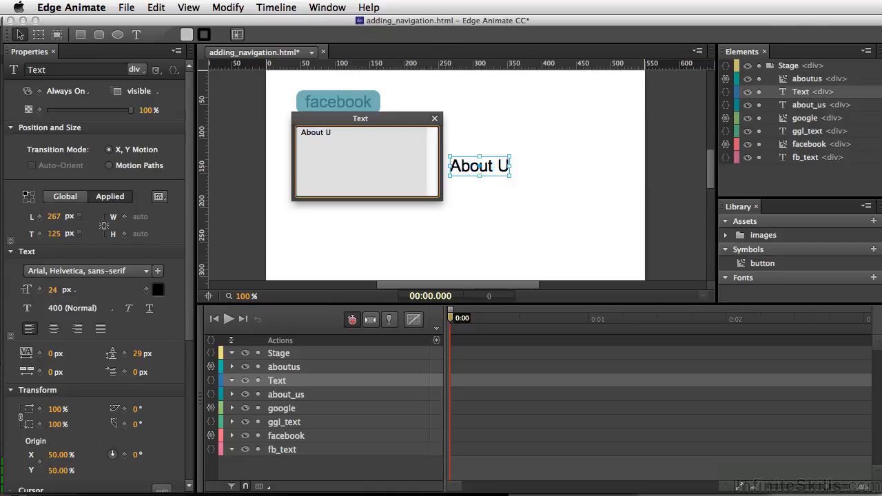
pyautogui.write('s')
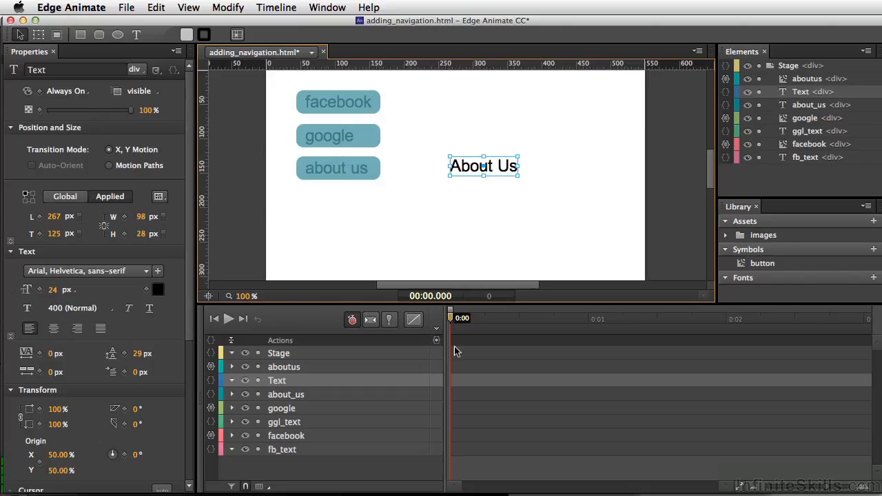
# Set the About Us text's Display visibility and add an 'about' timeline label.
pyautogui.click(66, 91)
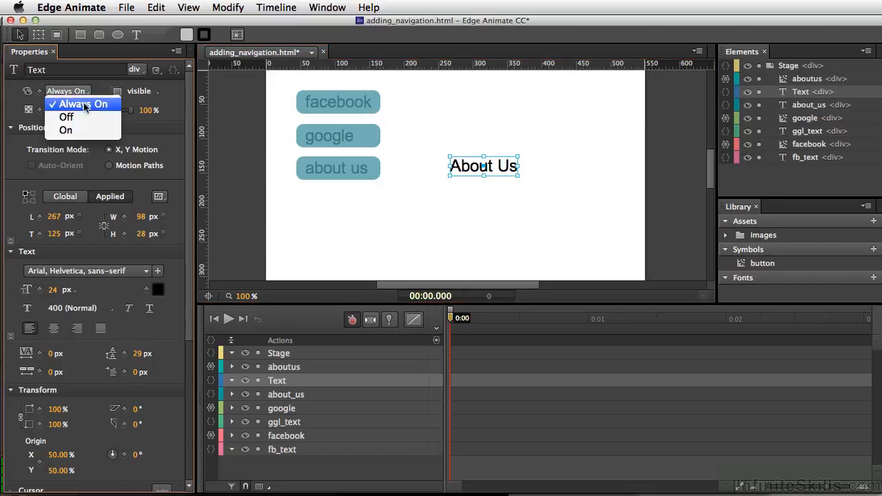
pyautogui.click(66, 116)
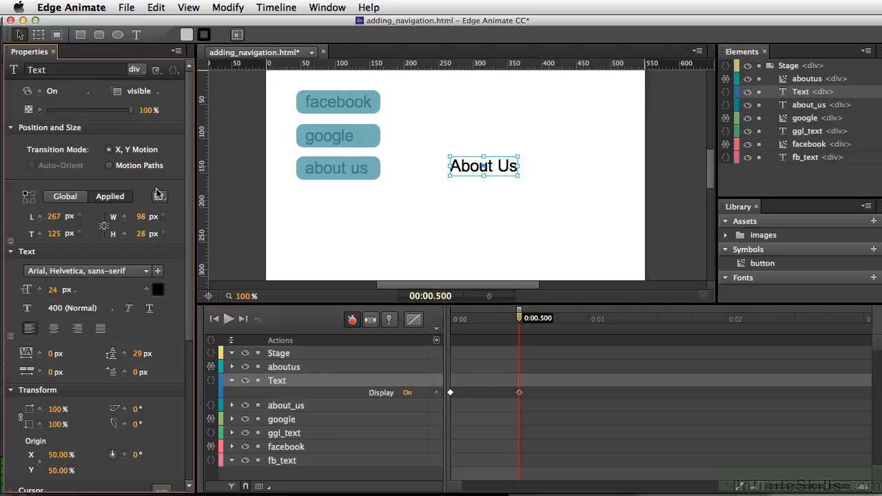
pyautogui.moveTo(517, 337)
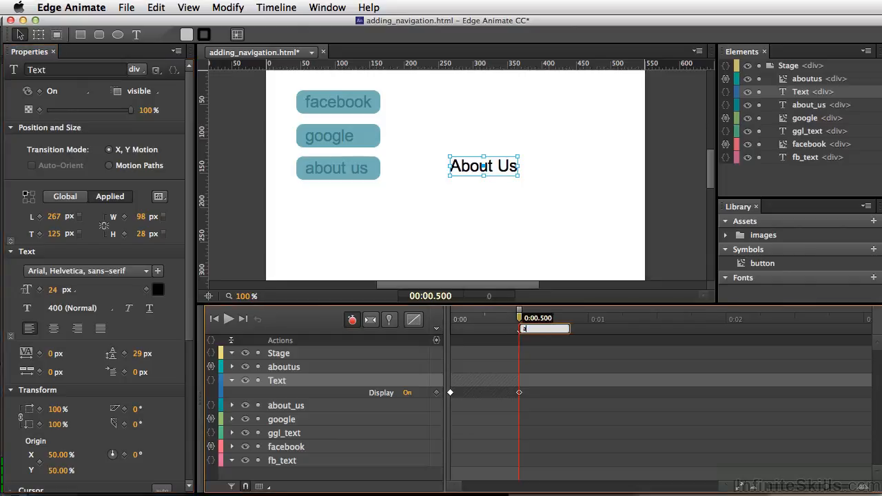
pyautogui.write('about us')
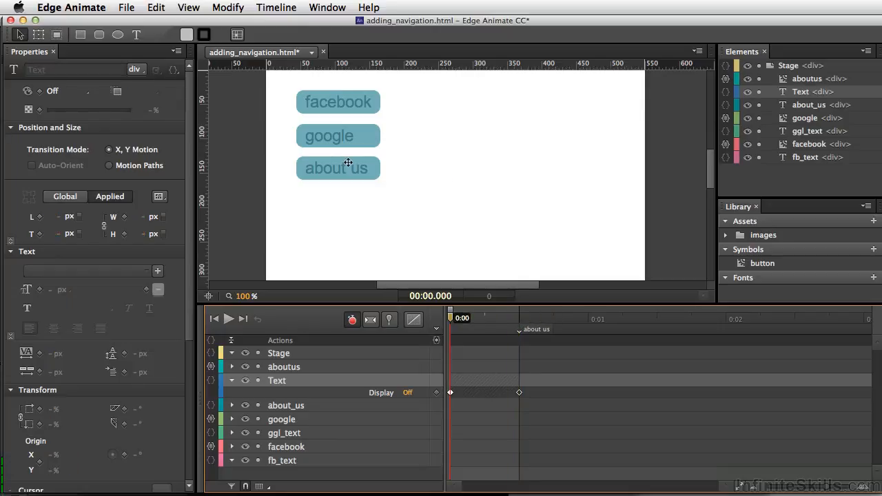
# Open the click actions for the about us button.
pyautogui.click(337, 167)
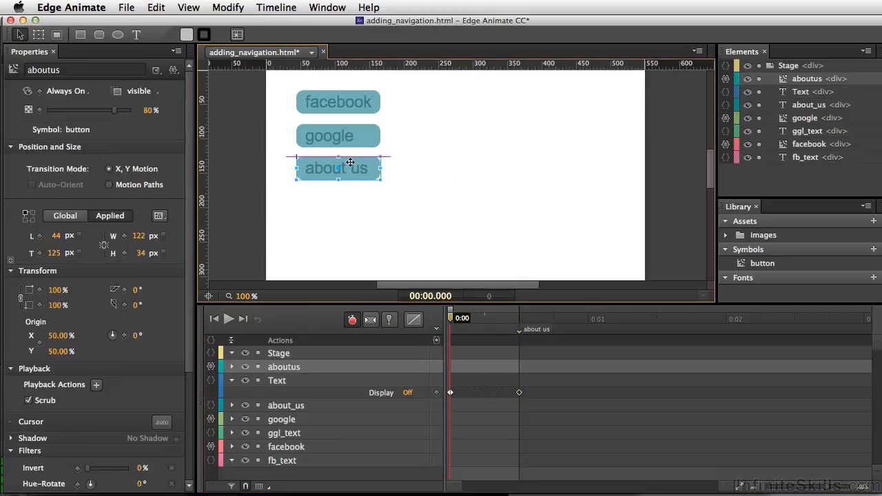
pyautogui.rightClick(350, 162)
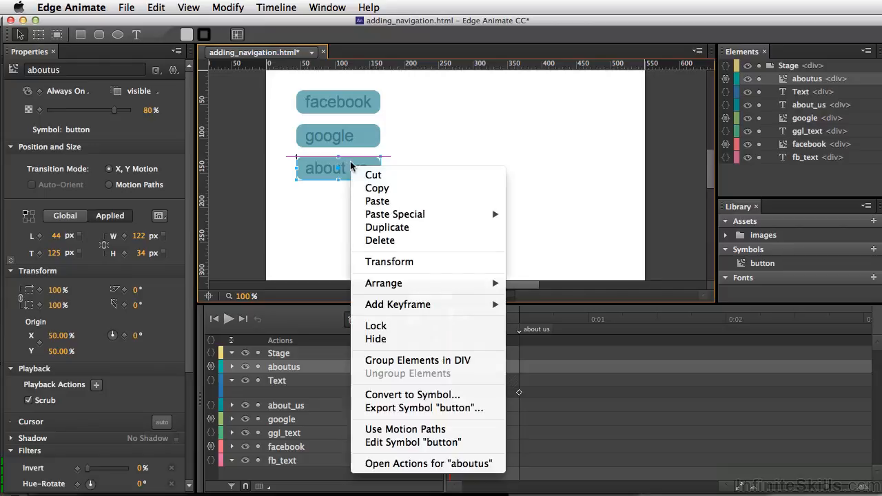
pyautogui.moveTo(427, 463)
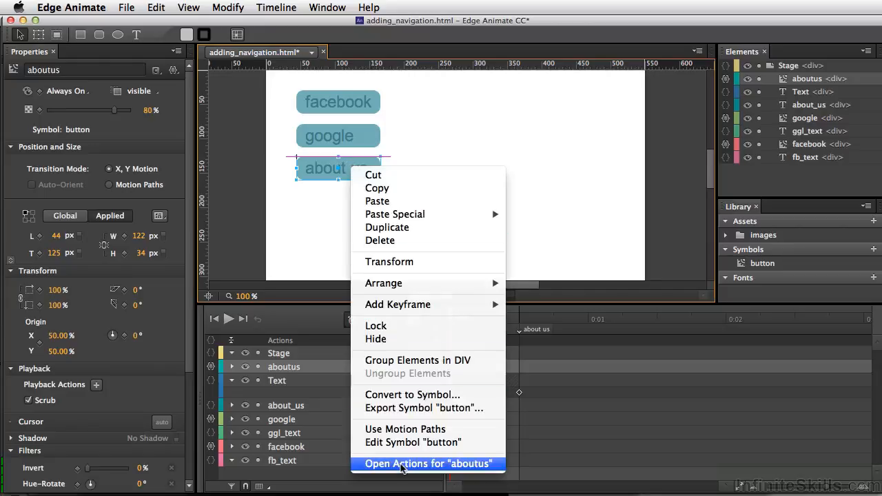
pyautogui.click(428, 464)
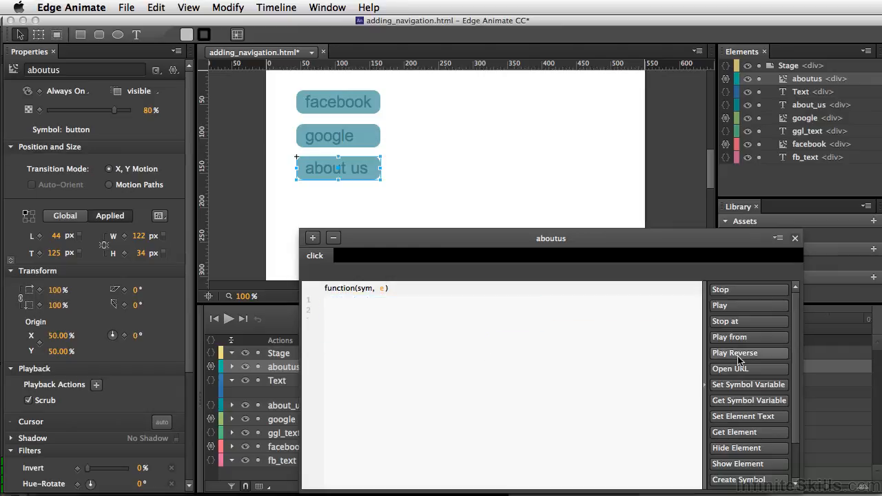
# Add a 'Stop at' snippet targeting the 'about us' label.
pyautogui.click(733, 321)
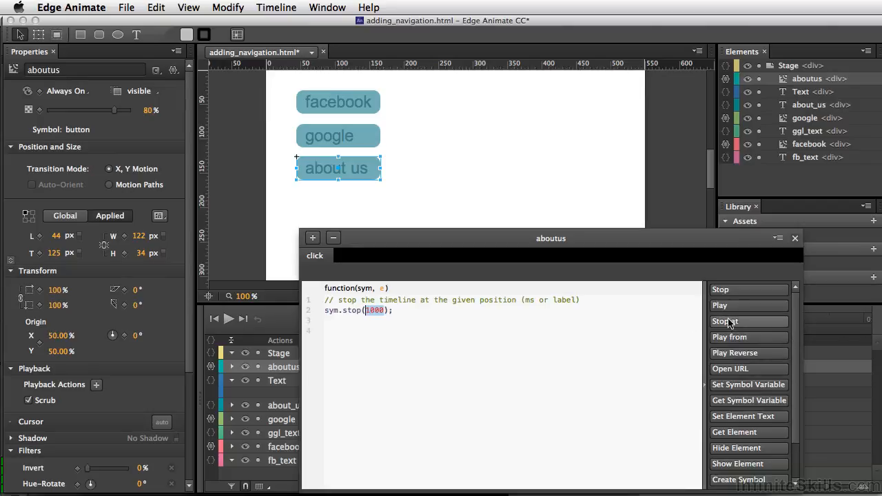
pyautogui.moveTo(382, 319)
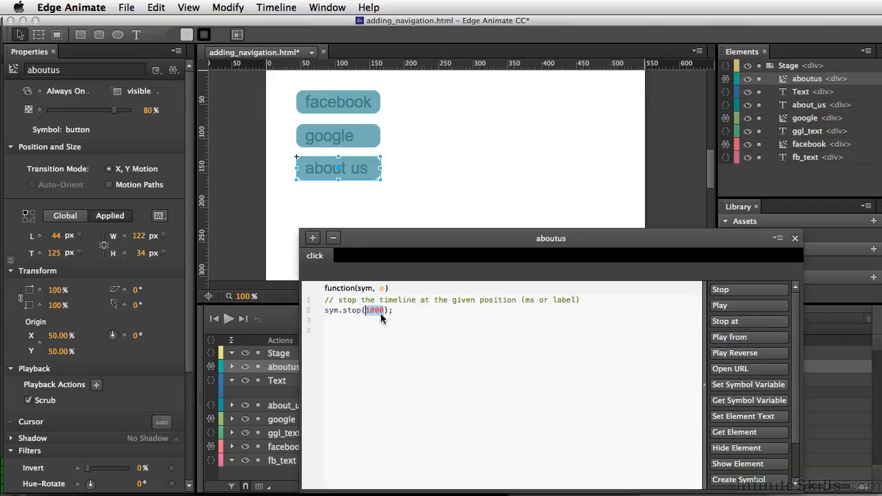
pyautogui.moveTo(374, 316)
pyautogui.write('"')
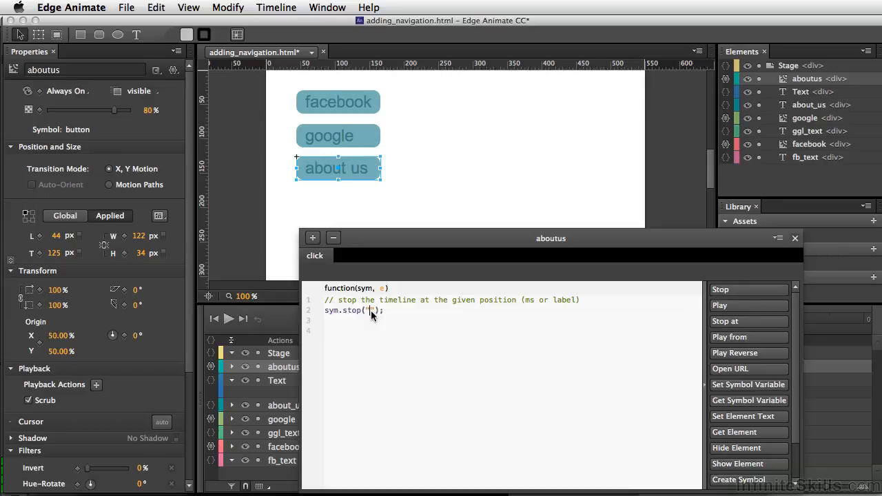
pyautogui.write('abd')
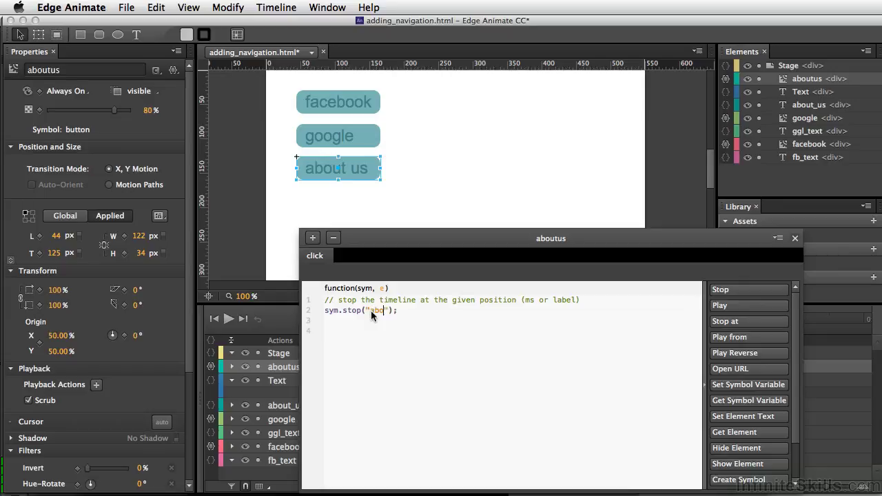
pyautogui.write('about u')
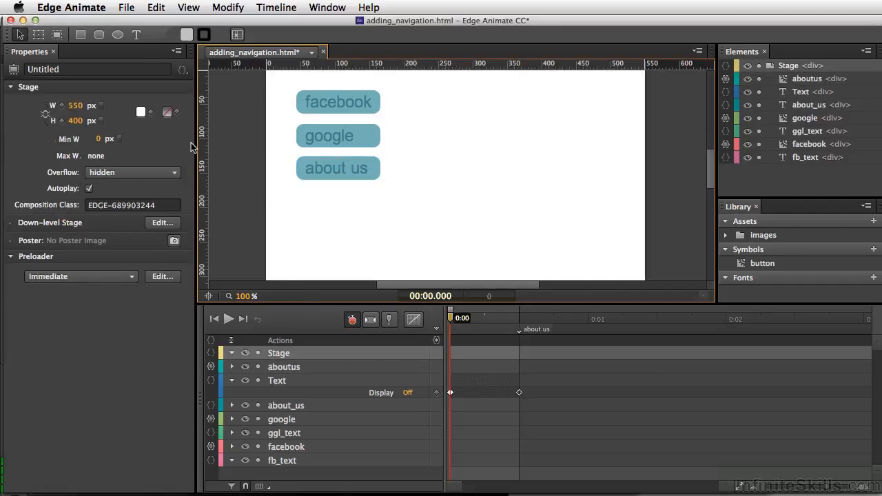
# Preview the composition in the browser.
pyautogui.click(89, 188)
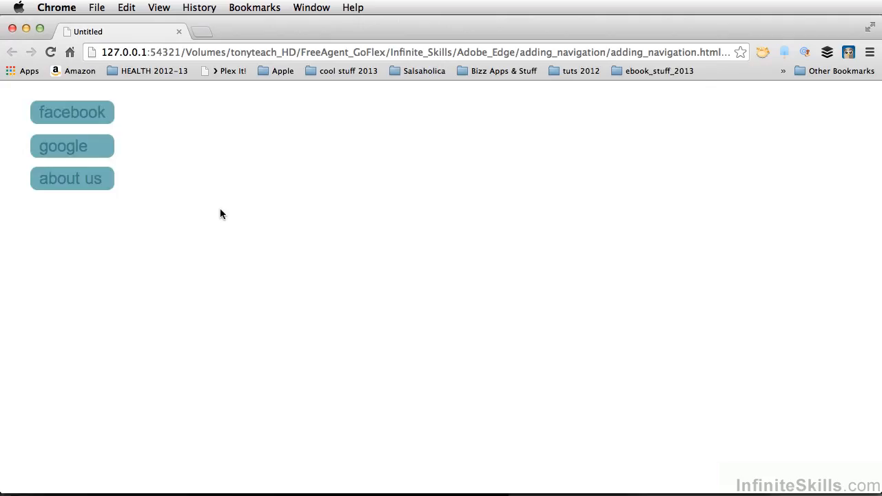
pyautogui.moveTo(75, 186)
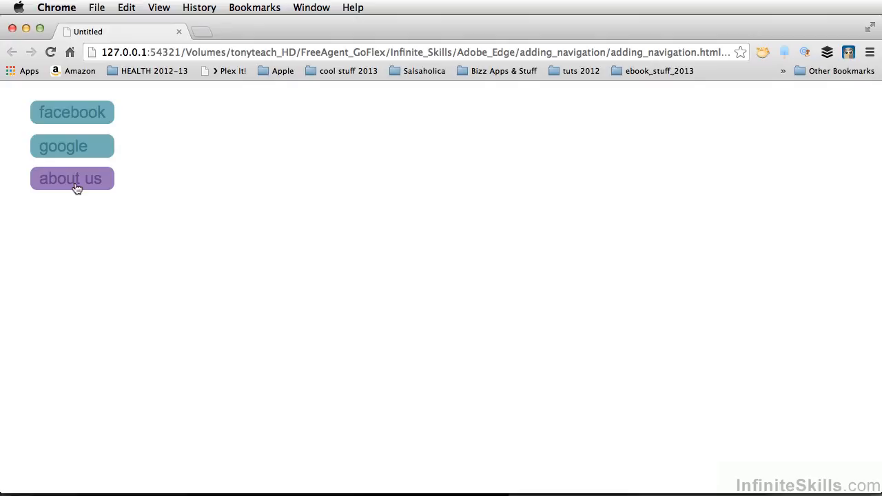
# Click about us to reveal the heading, then google to open Google.
pyautogui.click(72, 178)
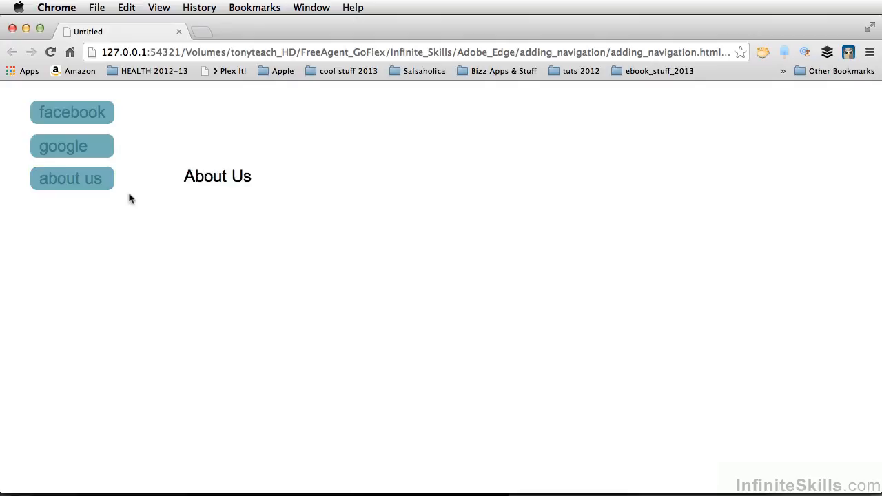
pyautogui.moveTo(72, 145)
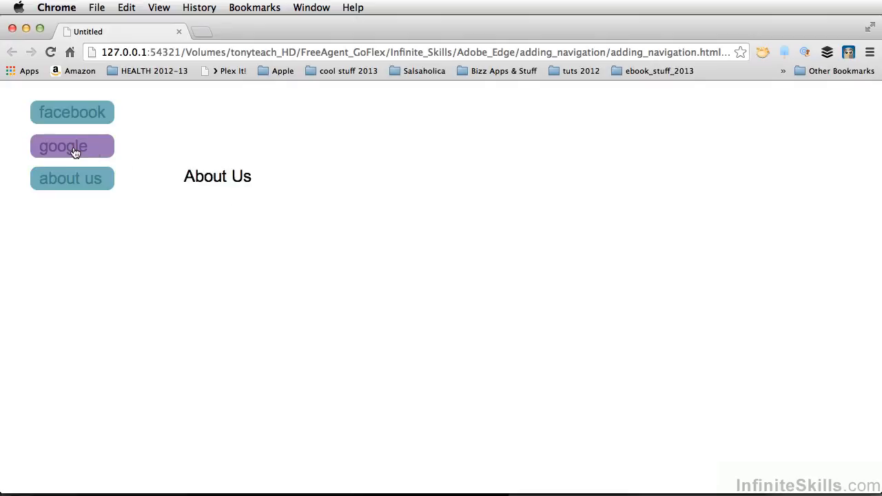
pyautogui.click(72, 146)
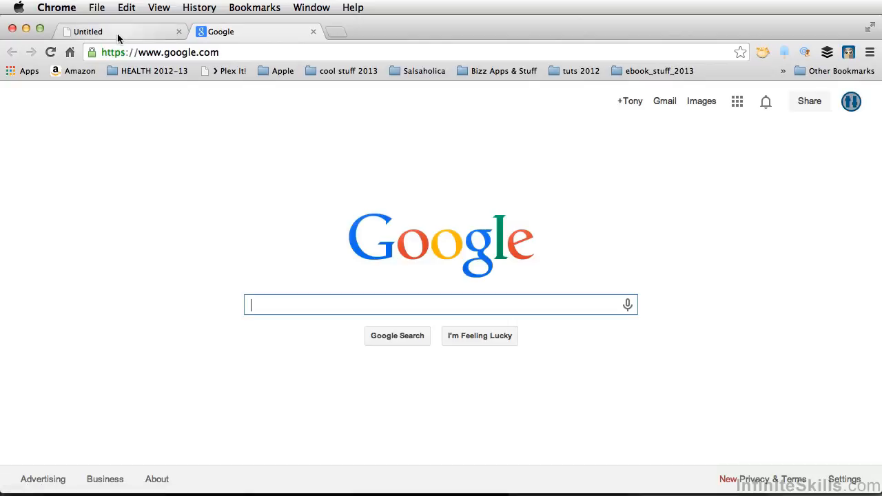